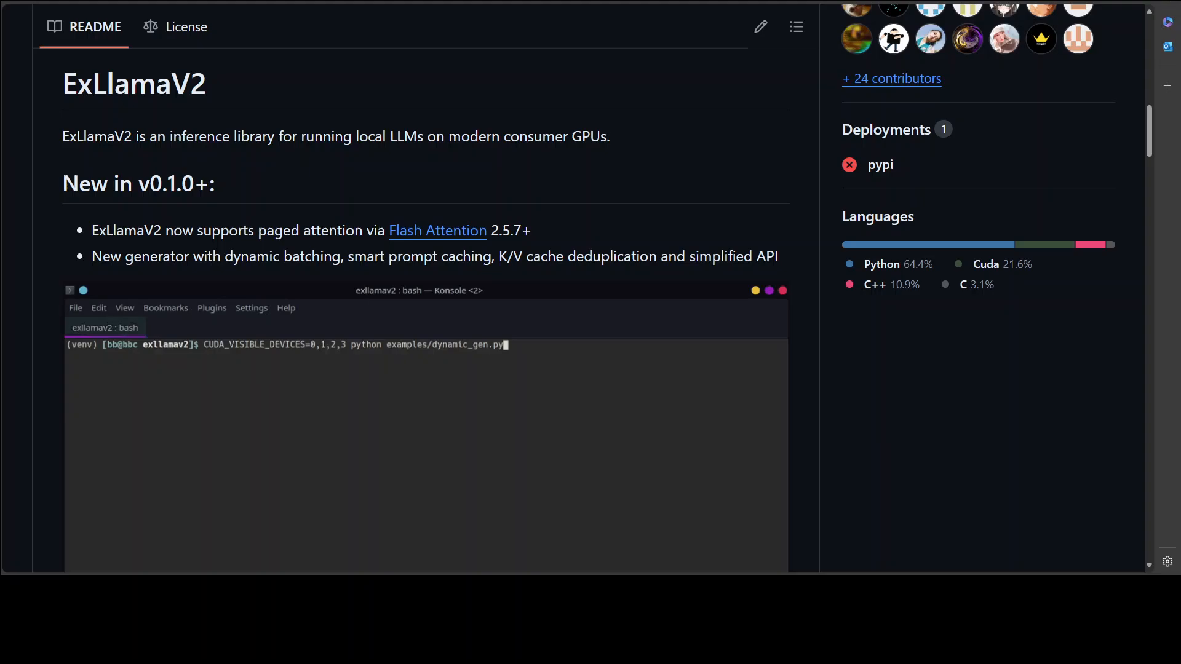
Step: Run nvidia-smi and nvcc -V, confirming CUDA compiler release 12.3 (V12.3.107)
key("enter")
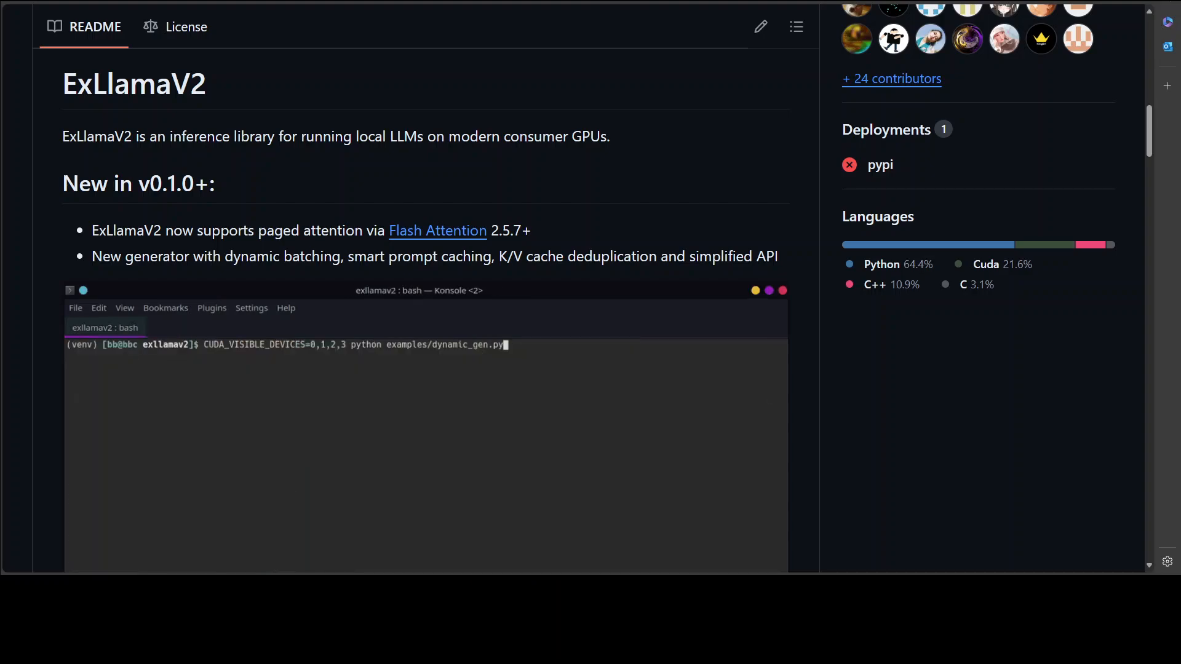
key("Return")
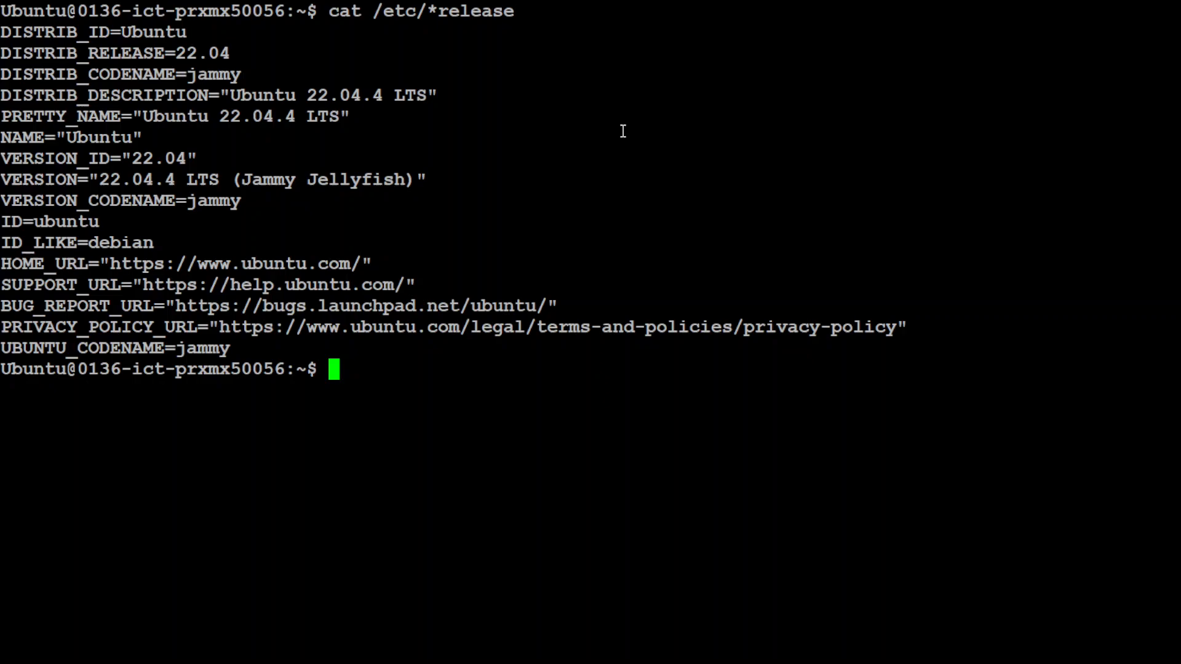
type("nvidia-smi")
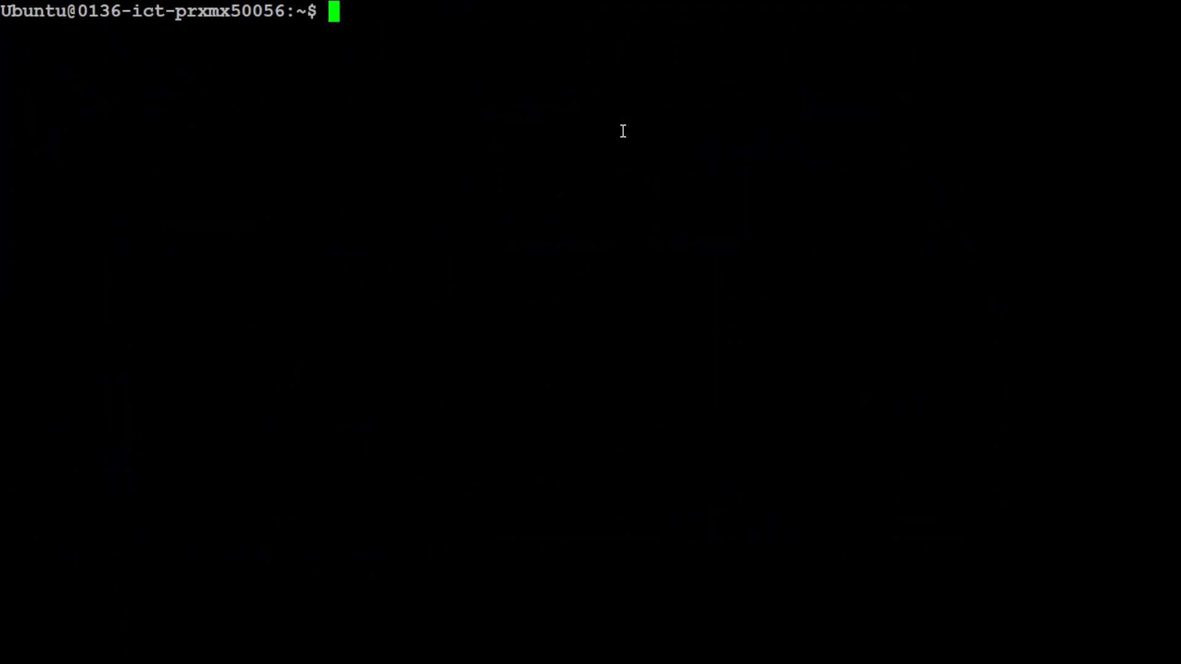
type("nvcc -")
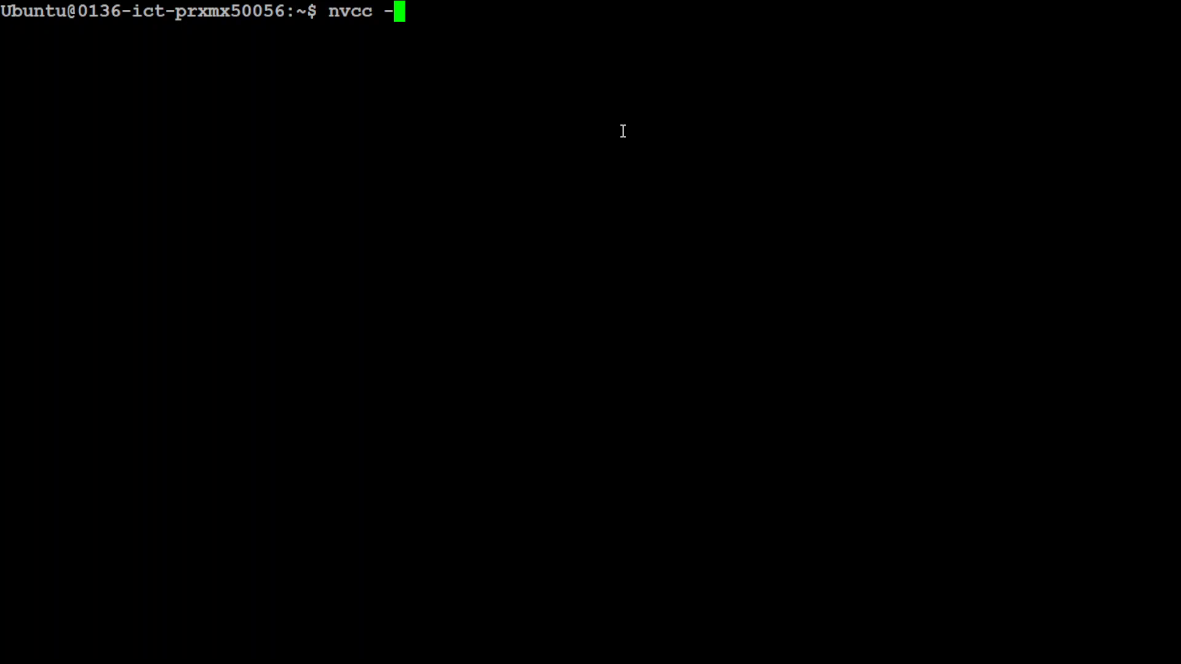
type("V")
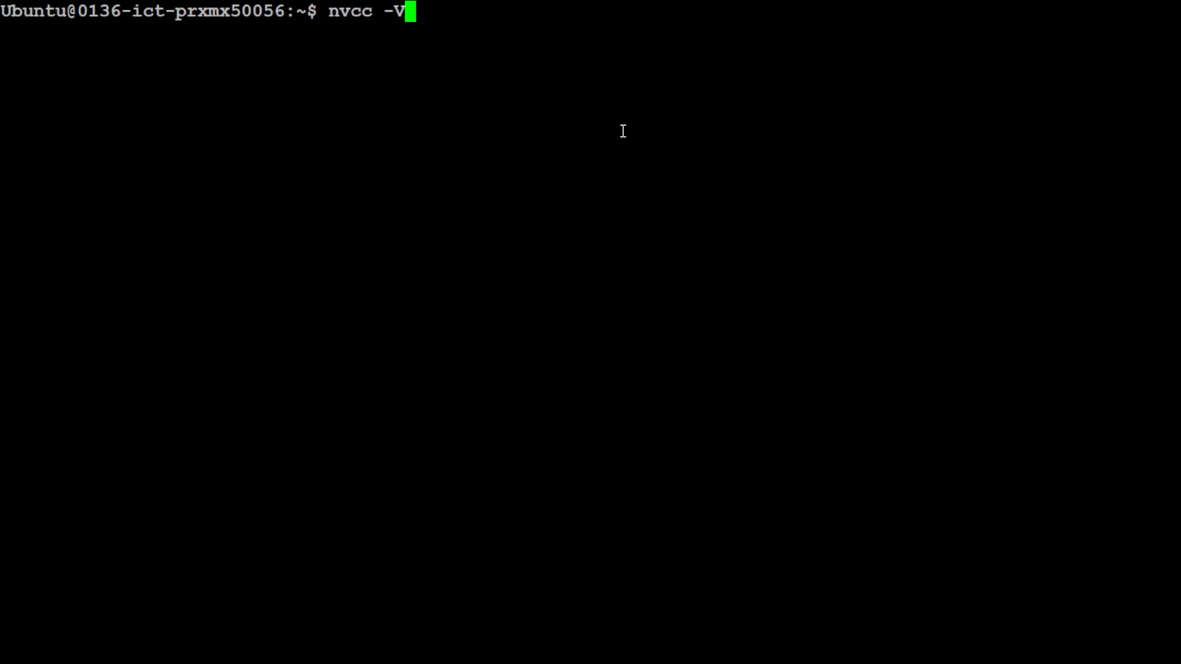
key("Return")
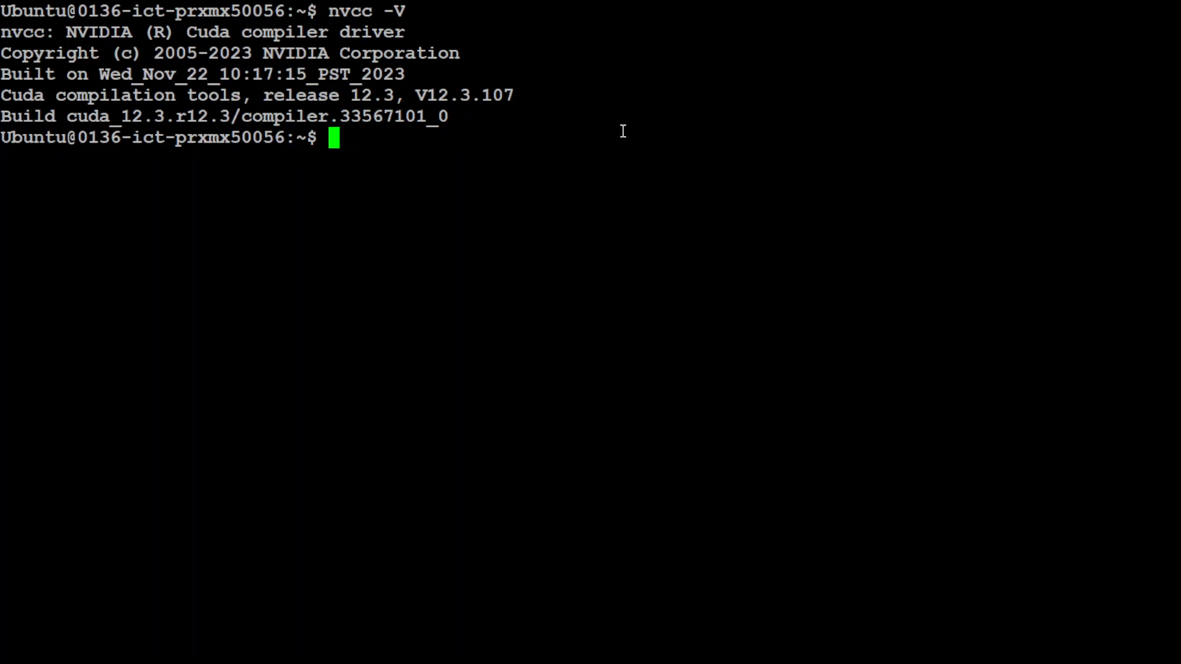
type("conda")
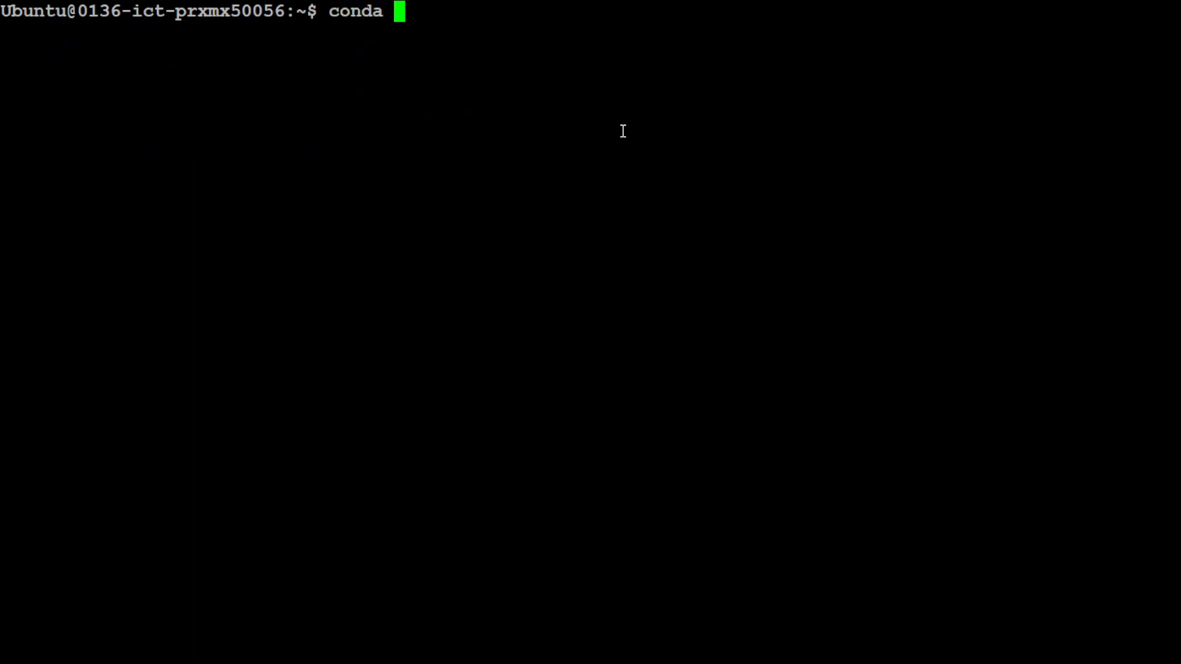
Step: Run conda info to inspect the conda installation, then clear the screen
type("info")
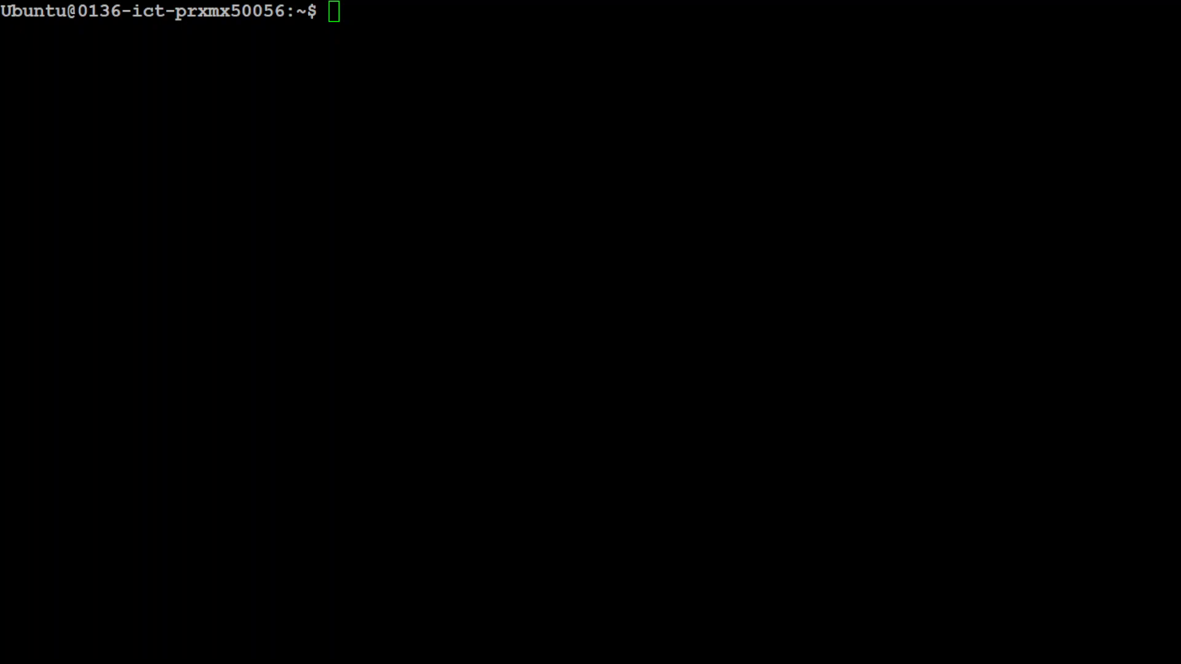
Step: Create the exl2 conda environment with Python 3.11 and activate it, confirming with y
type("conda create -n exl2 python=3.11 && conda activate exl2")
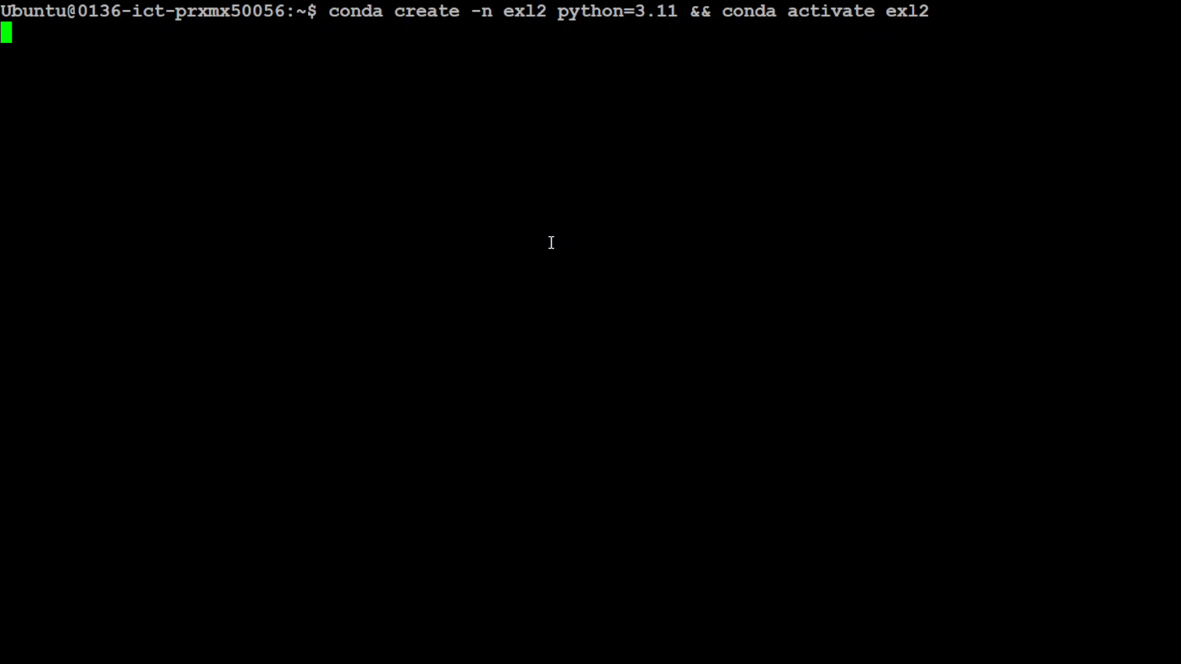
key("Return")
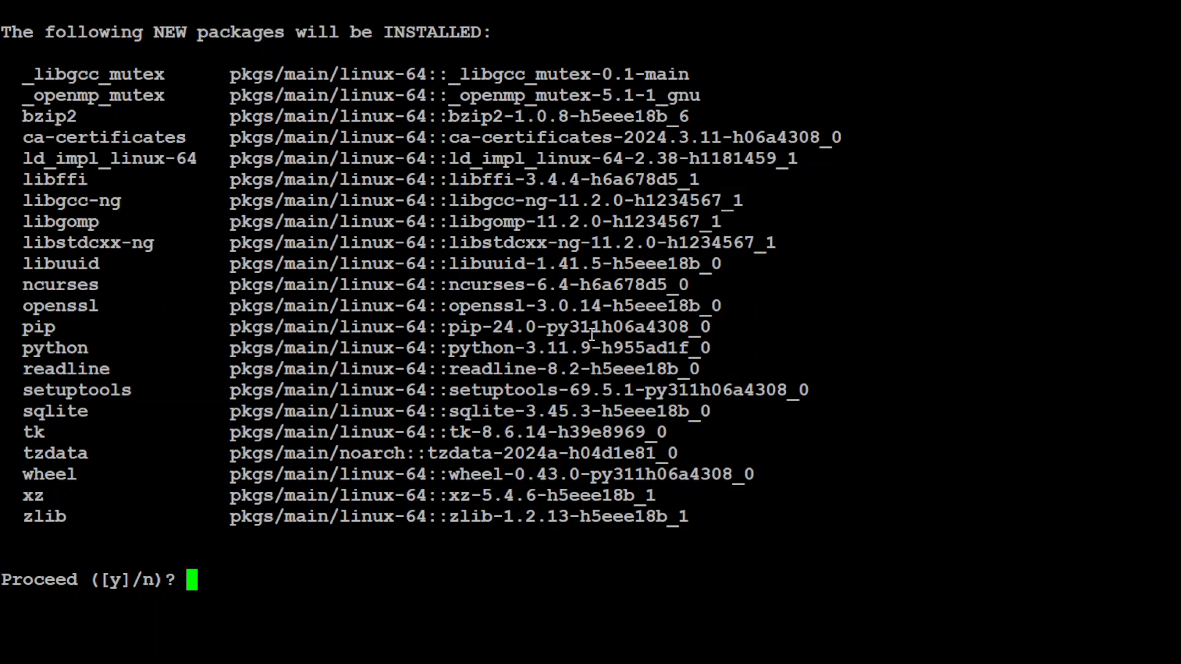
type("y")
type("pip i")
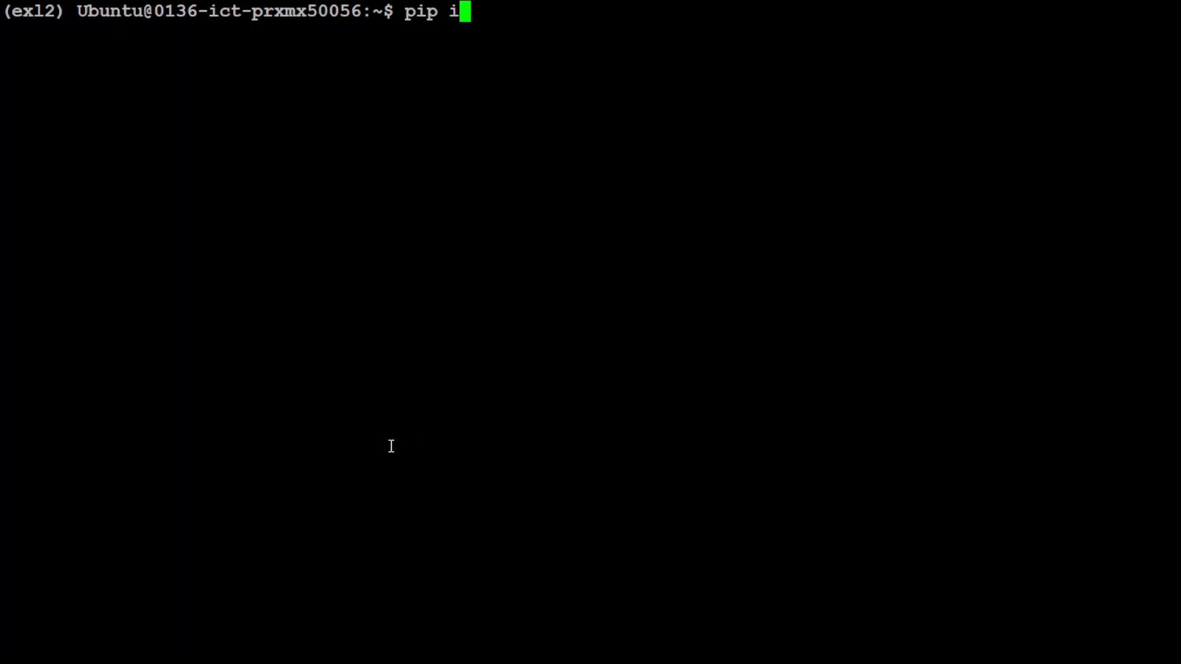
Step: Install torch and huggingface_hub into the exl2 environment with pip
type("nstall torch")
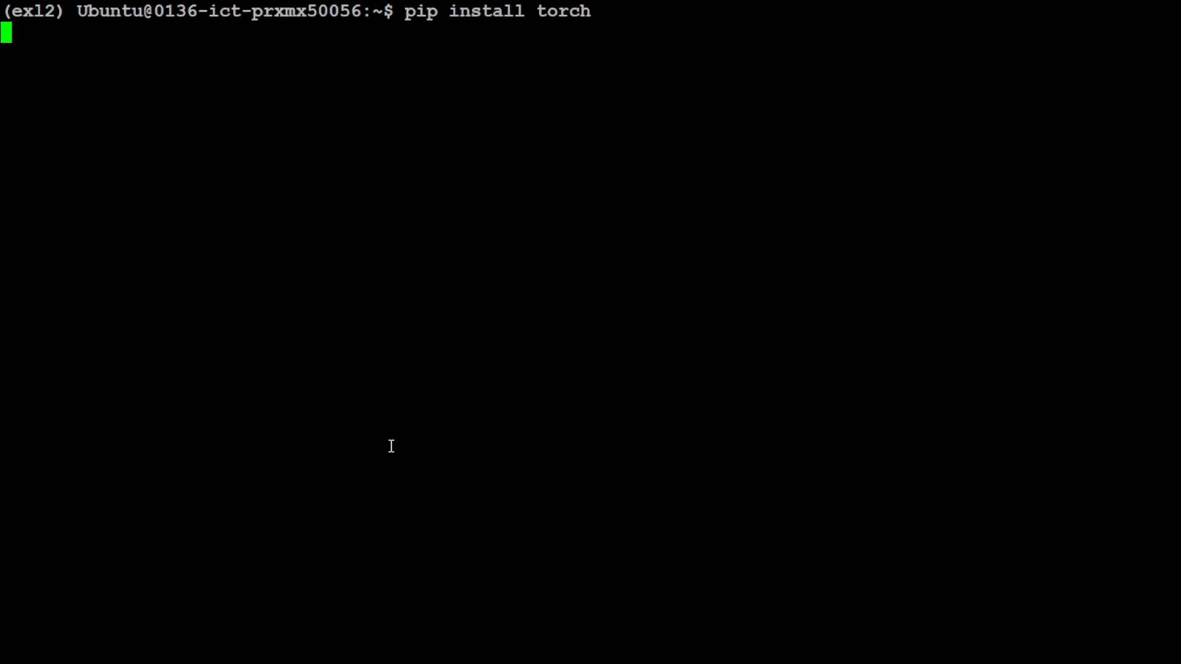
key("Return")
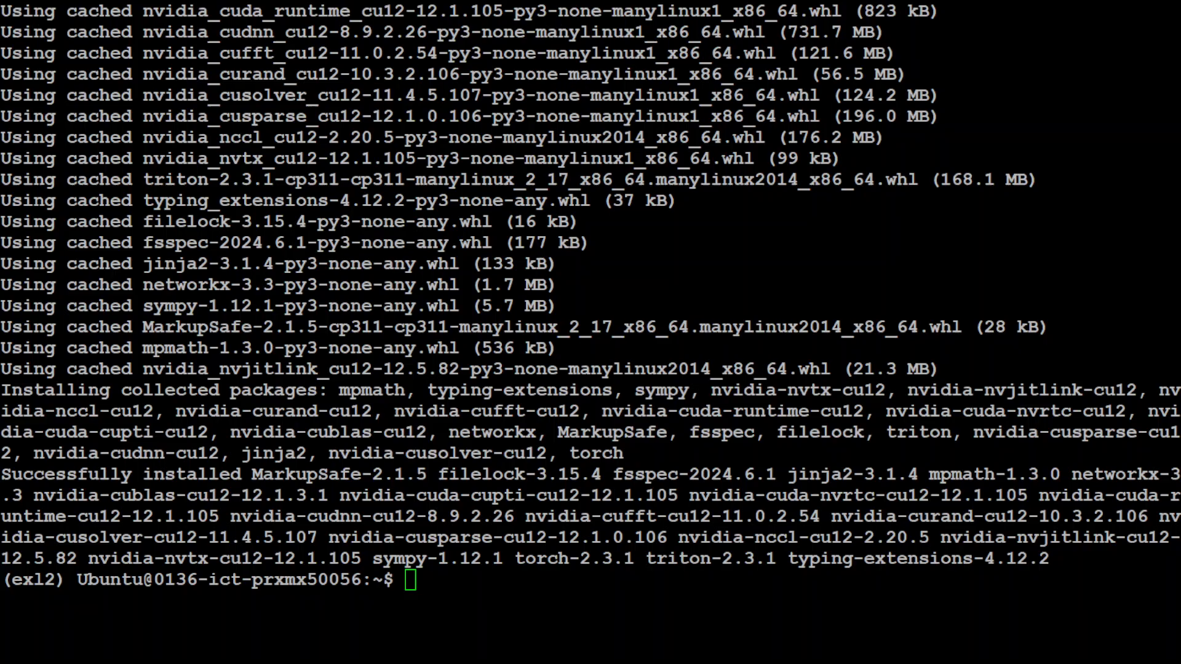
type("pip install huggingface_hub")
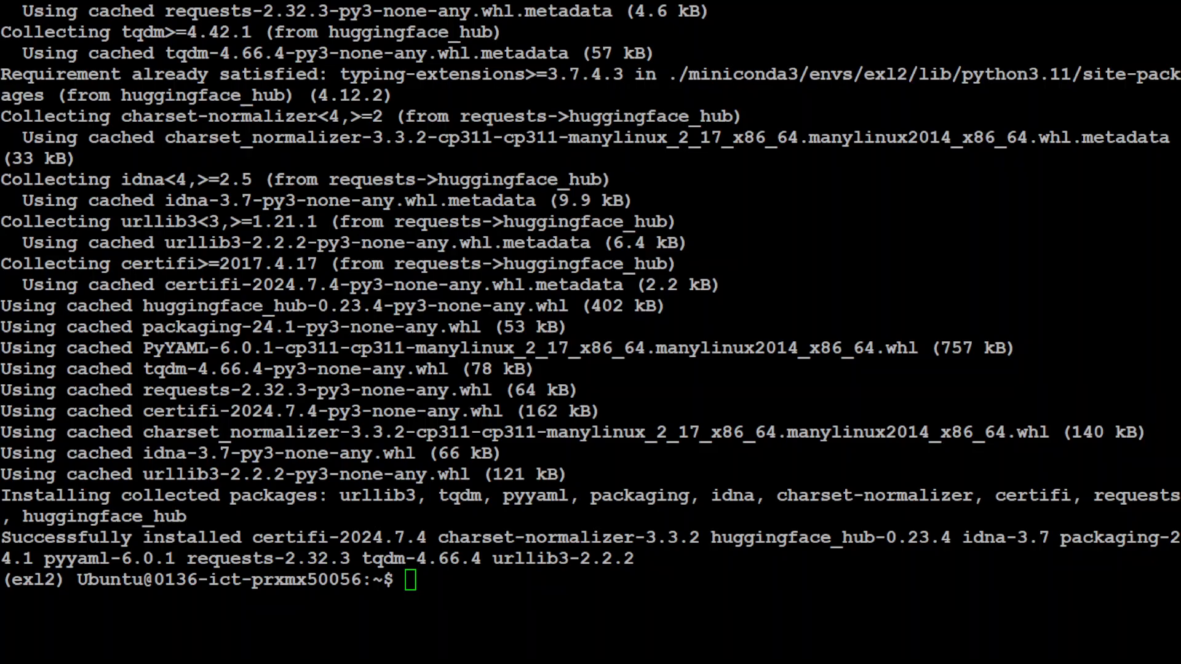
Step: Launch huggingface-cli login and paste the Hugging Face access token
type("huggingface-cli login")
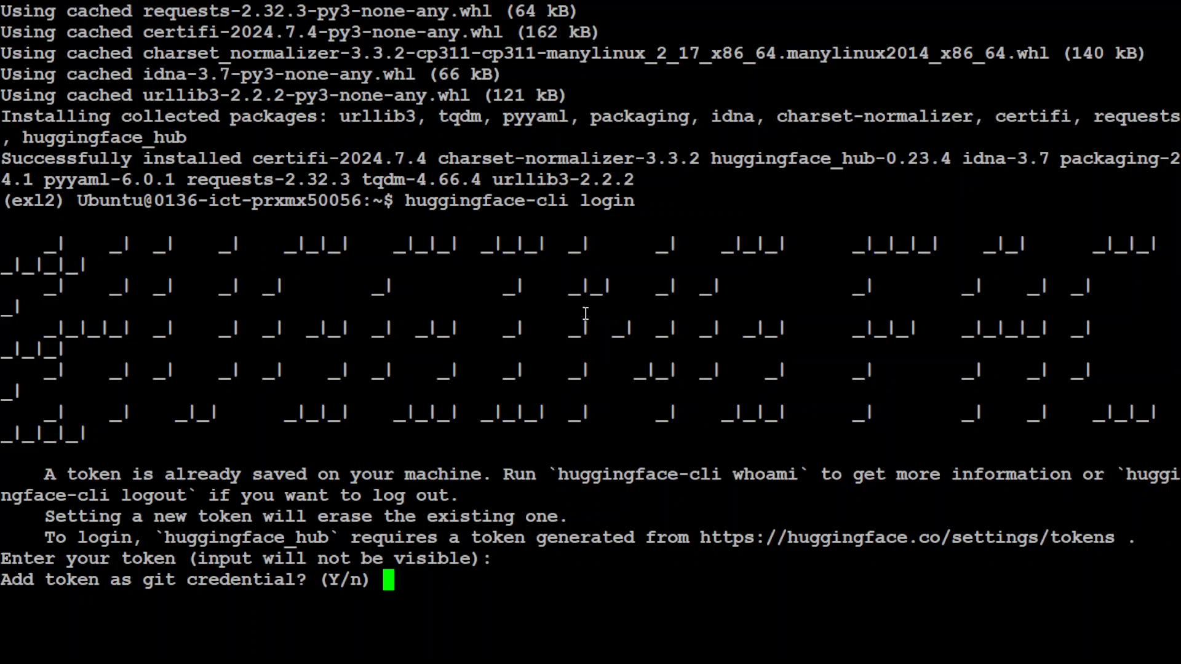
Step: Answer Y to save git credentials, clear, then make and enter the gemma29b folder
type("Y")
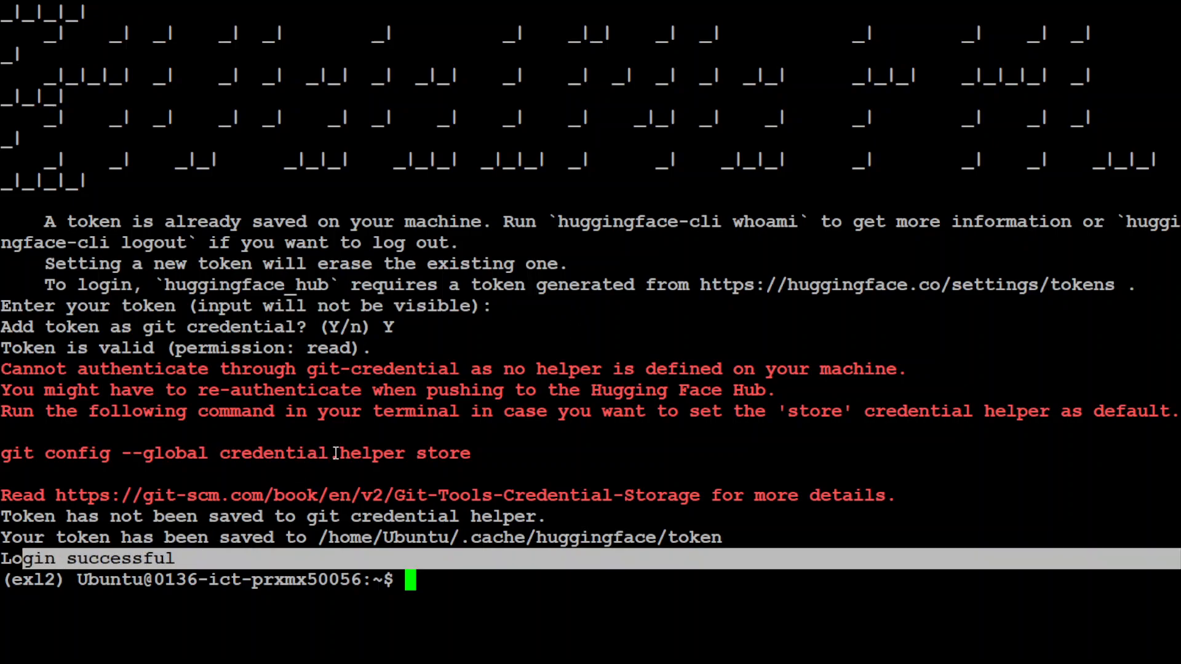
type("clea")
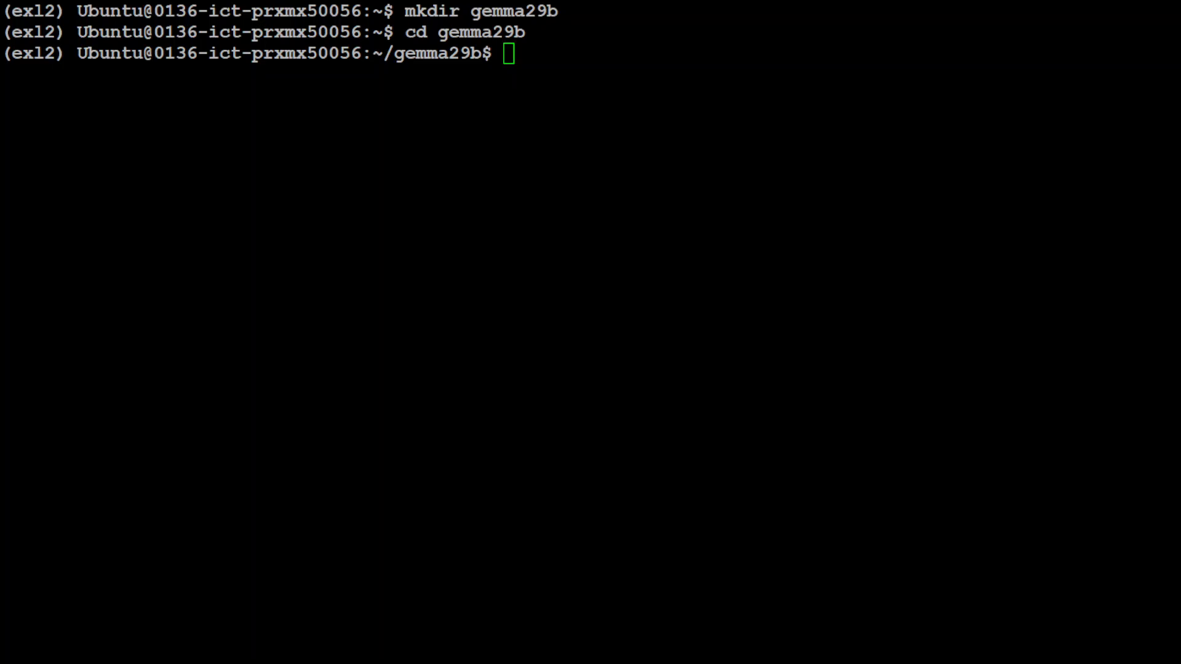
Step: From home, run huggingface-cli download turboderp/gemma-2-9b-it-exl2 into gemma29b without symlinks
type("huggingface-cli download turboderp/gemma-2-9b-it-exl2 --local-dir gemma29b --local-dir-use-symlinks False")
type("cd gemma29")
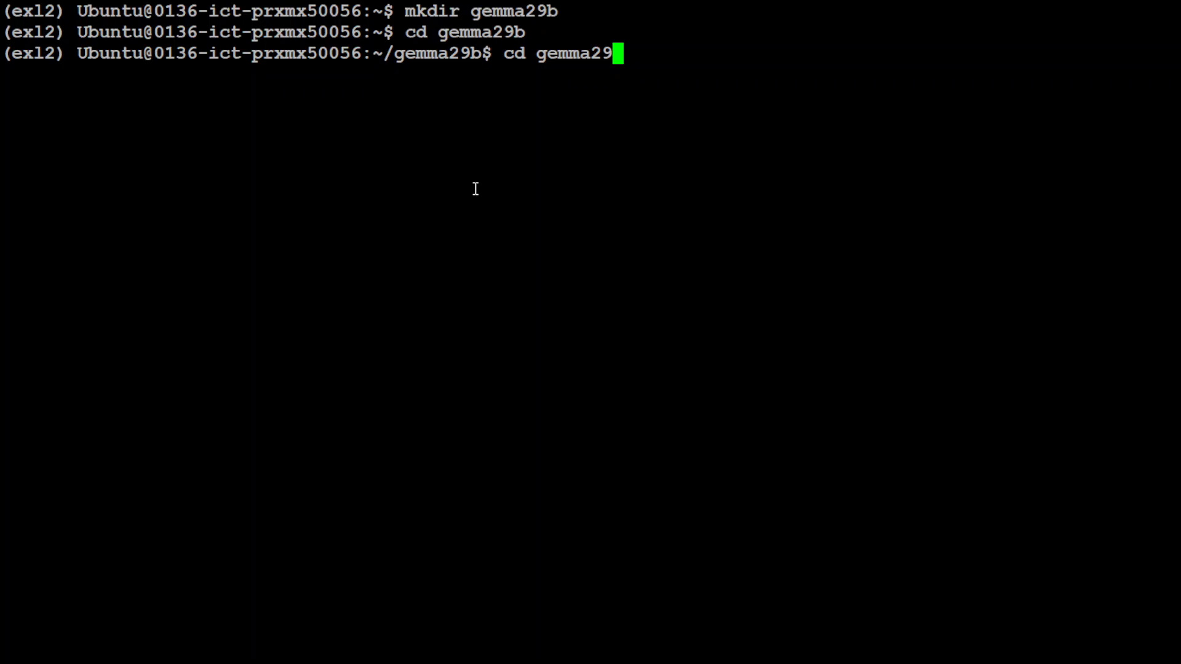
key("BackSpace")
type("cd ..")
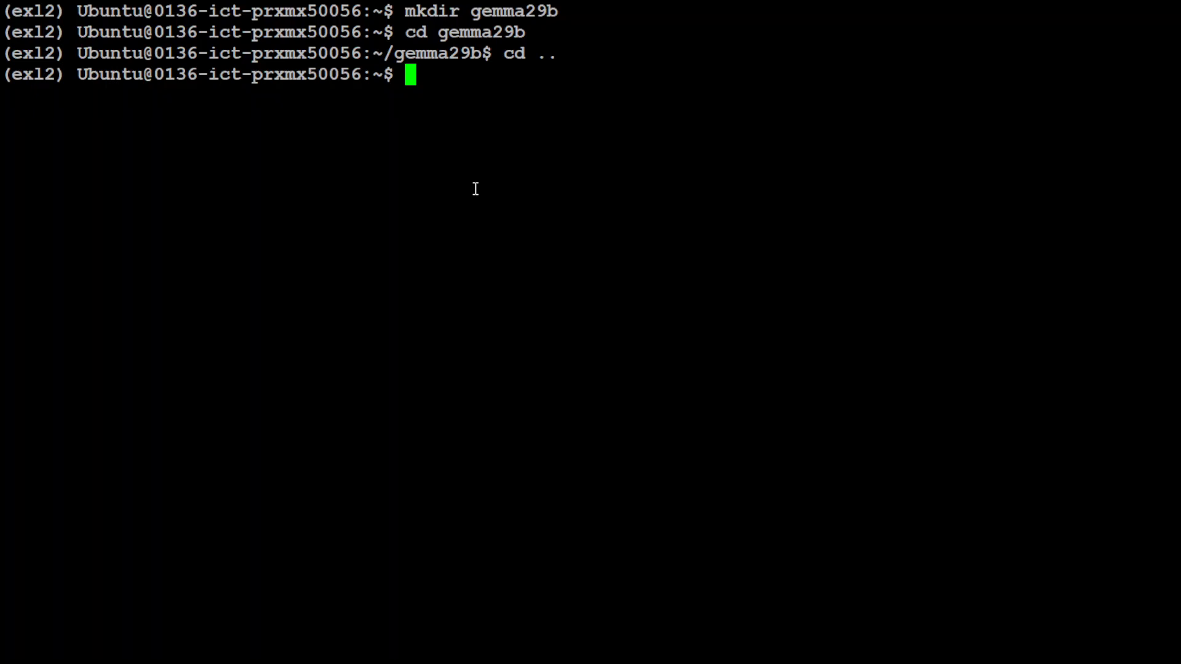
type("huggingface-cli download turboderp/gemma-2-9b-it-exl2 --local-dir gemma29b --local-dir-use-symlinks False")
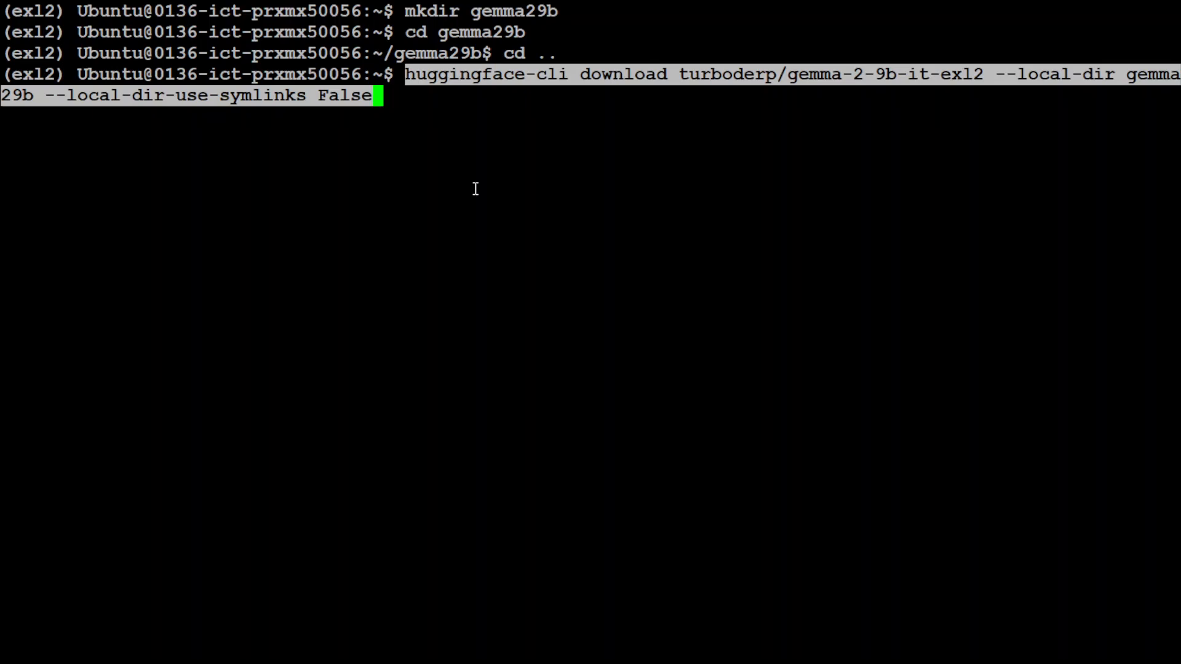
mouse_move(807, 251)
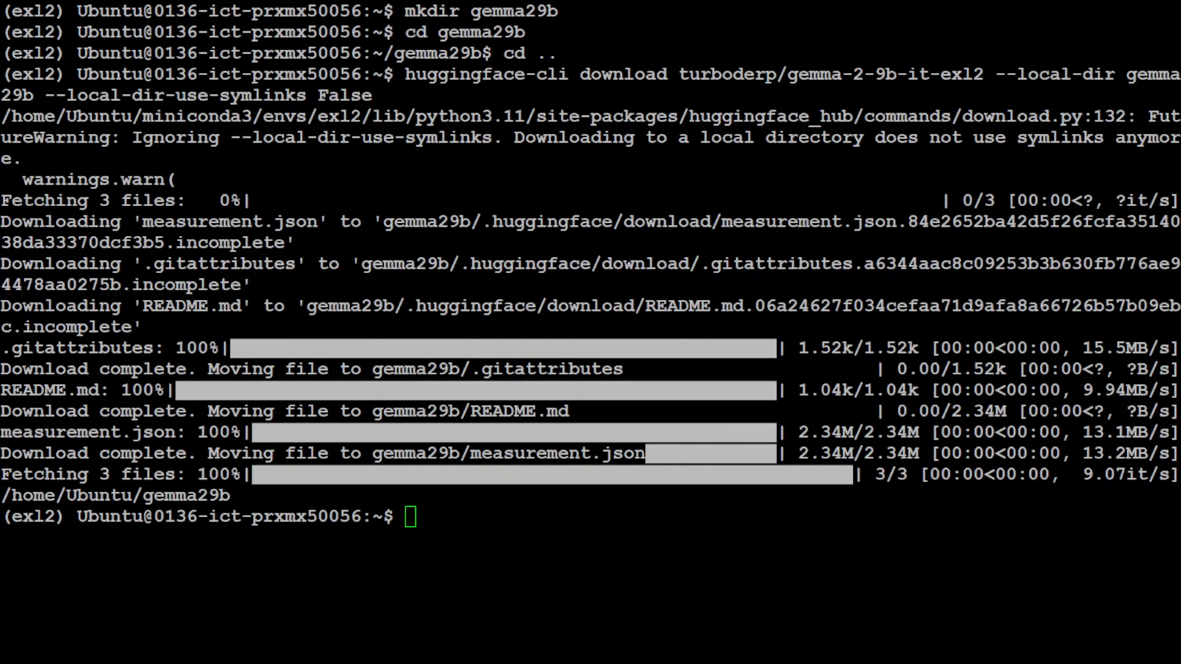
Step: Clear the screen, then git clone turboderp/exllamav2 and cd into it
key("ctrl+l")
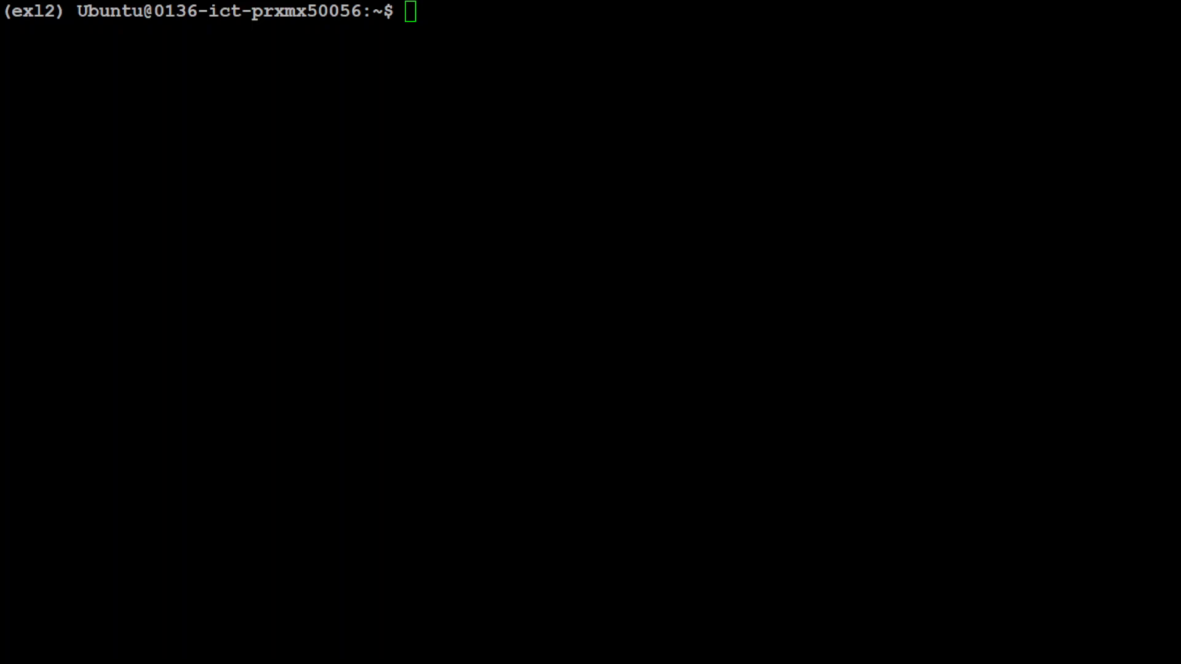
type("git clone https://github.com/turboderp/exllamav2 && cd exllamav2")
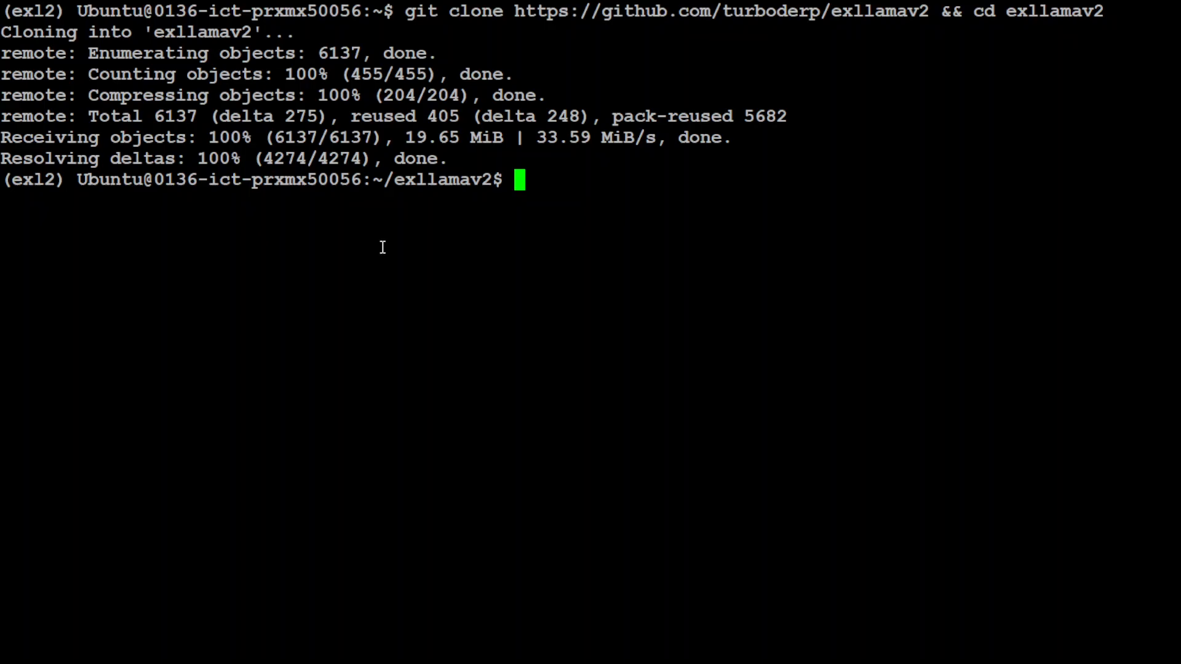
Step: Run pip install -r requirements.txt, then pip install . to install ExLlamaV2 itself
type("pip install -r requirements.txt")
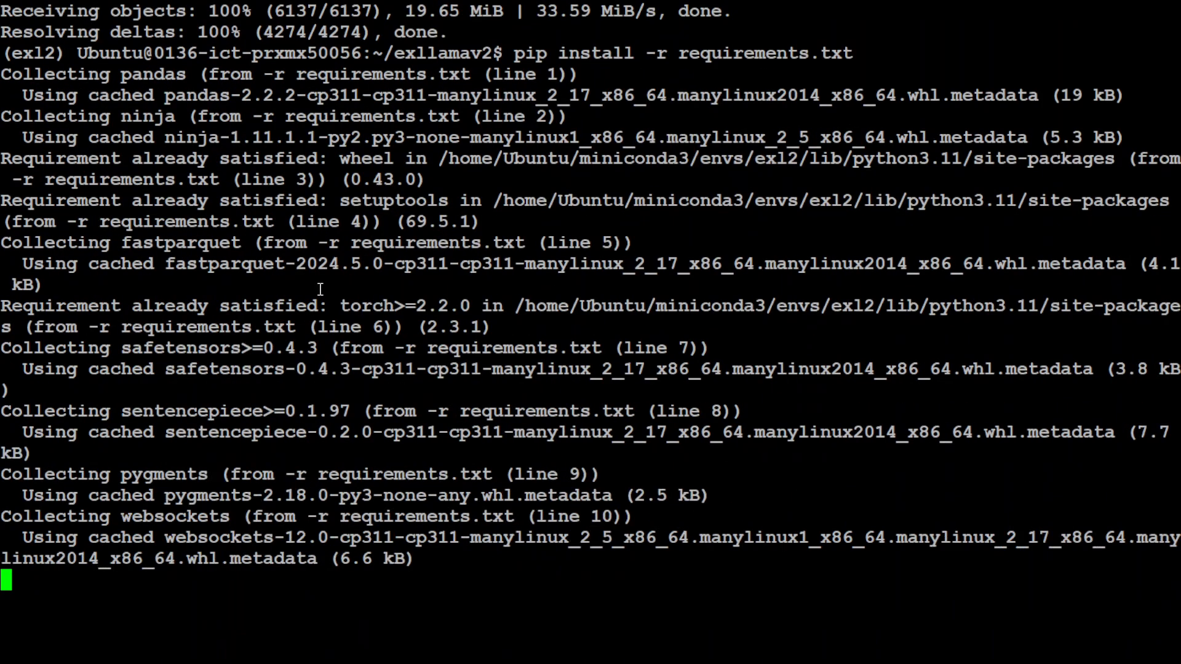
scroll("down", 3)
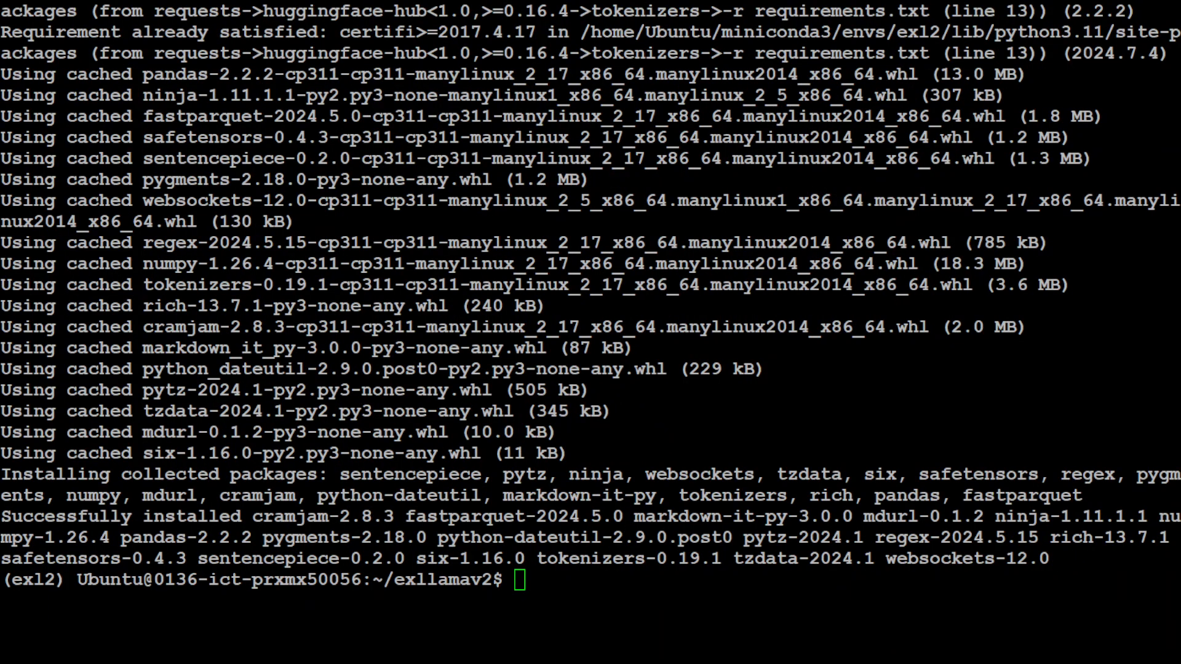
type("pip install .")
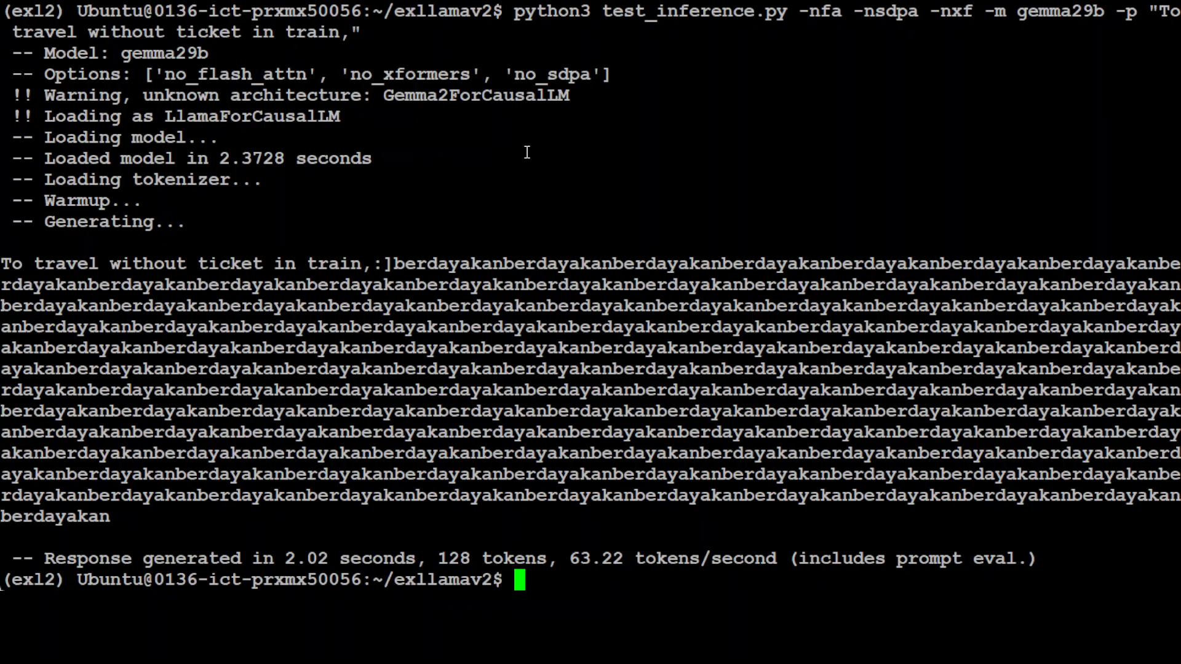
mouse_move(541, 148)
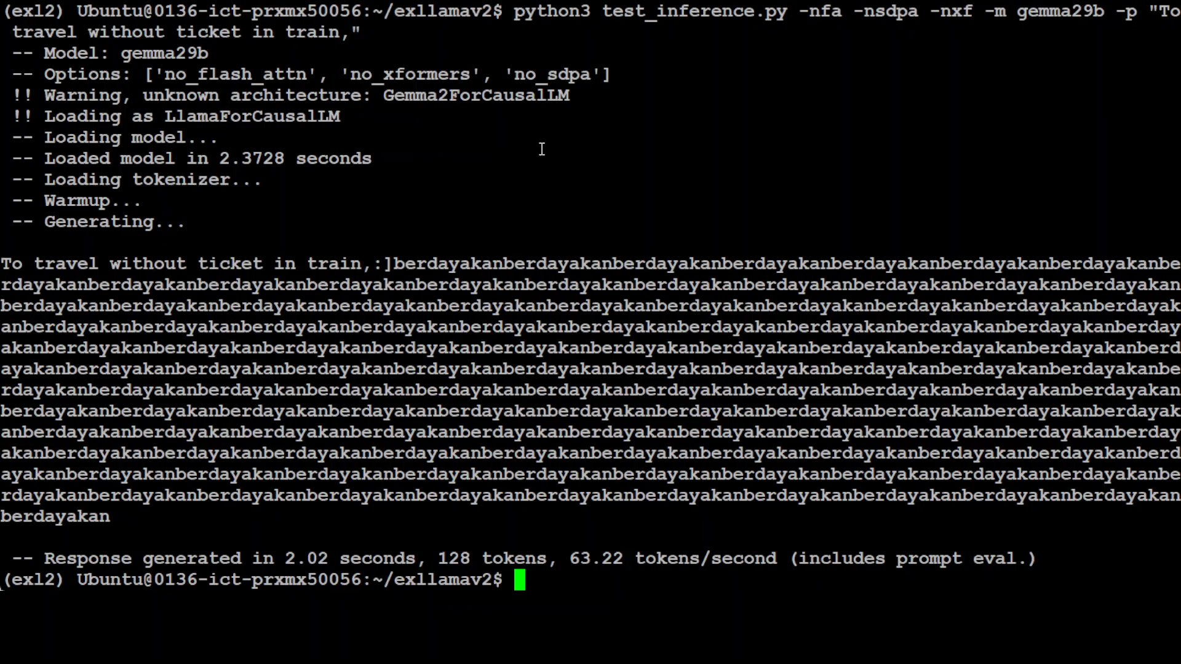